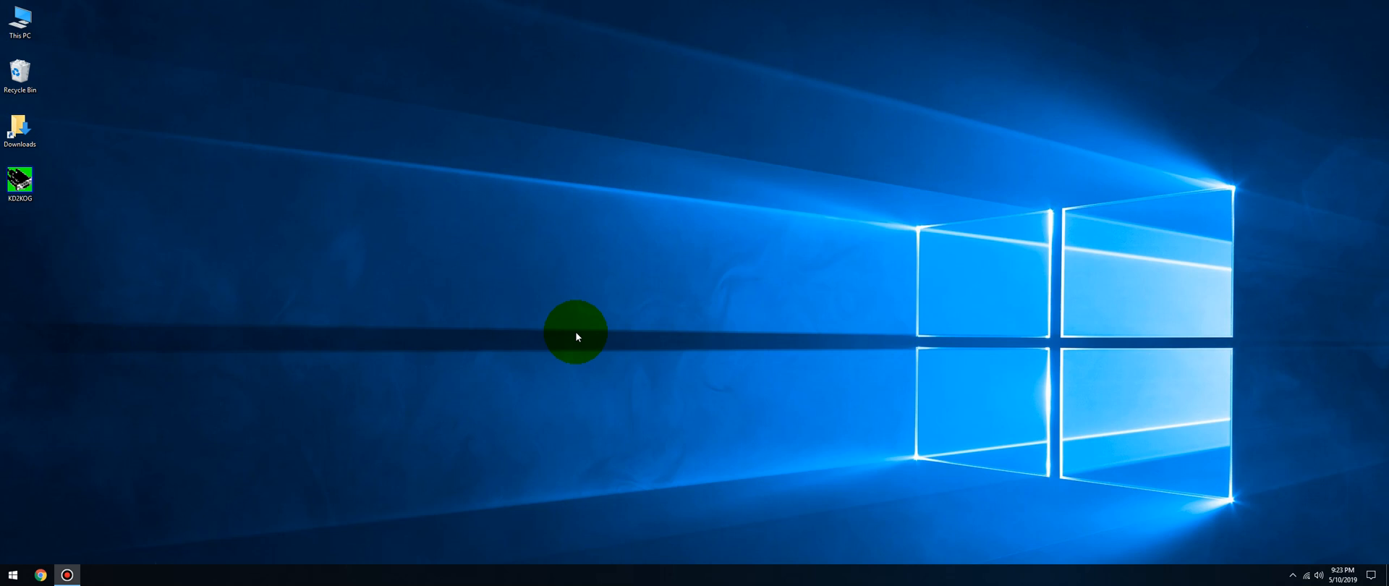
Step: Search Google in Chrome for 'eibi database' to find the EiBi shortwave schedule site
click(576, 334)
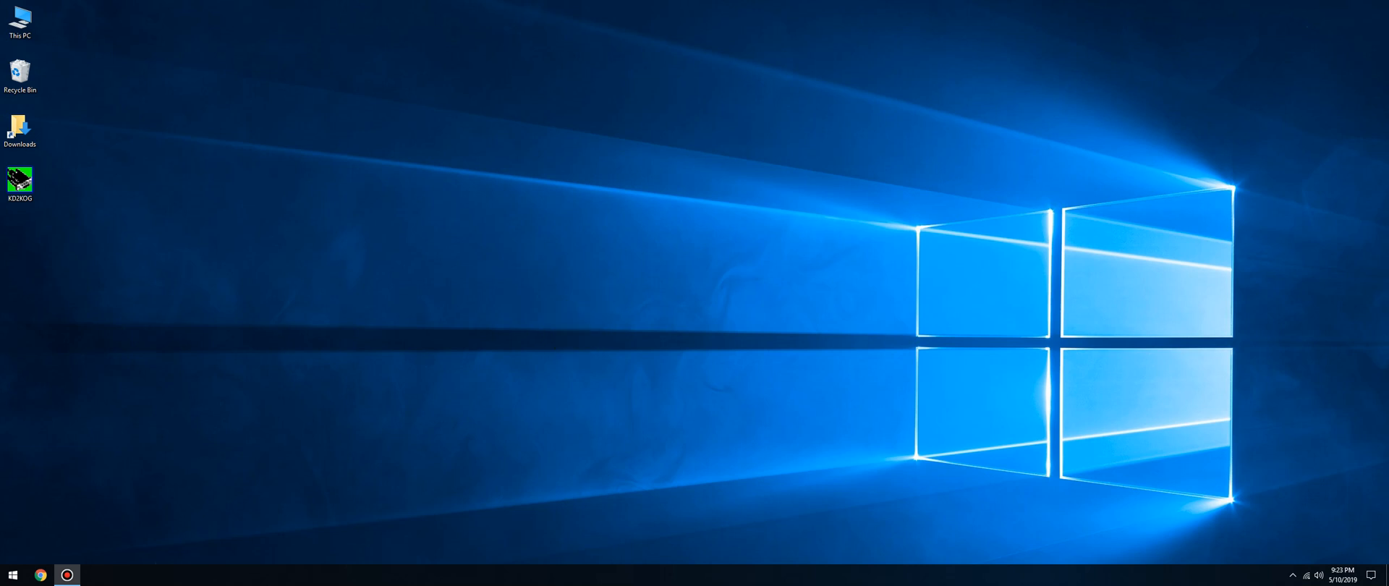
click(40, 574)
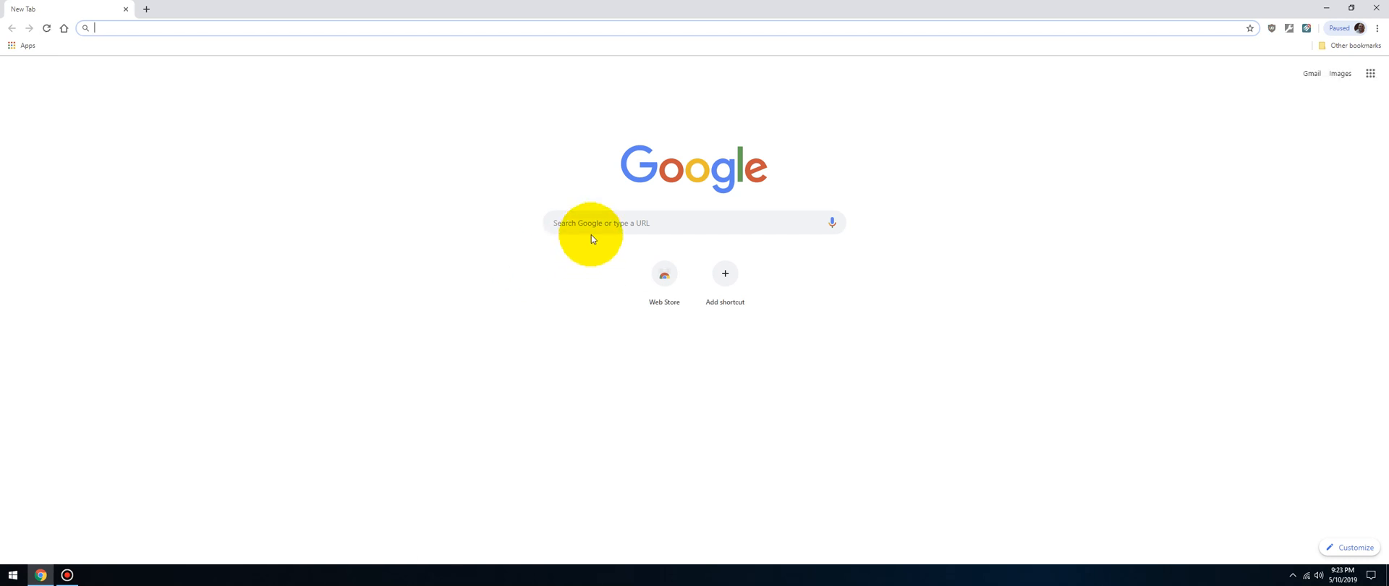
mouse_move(330, 292)
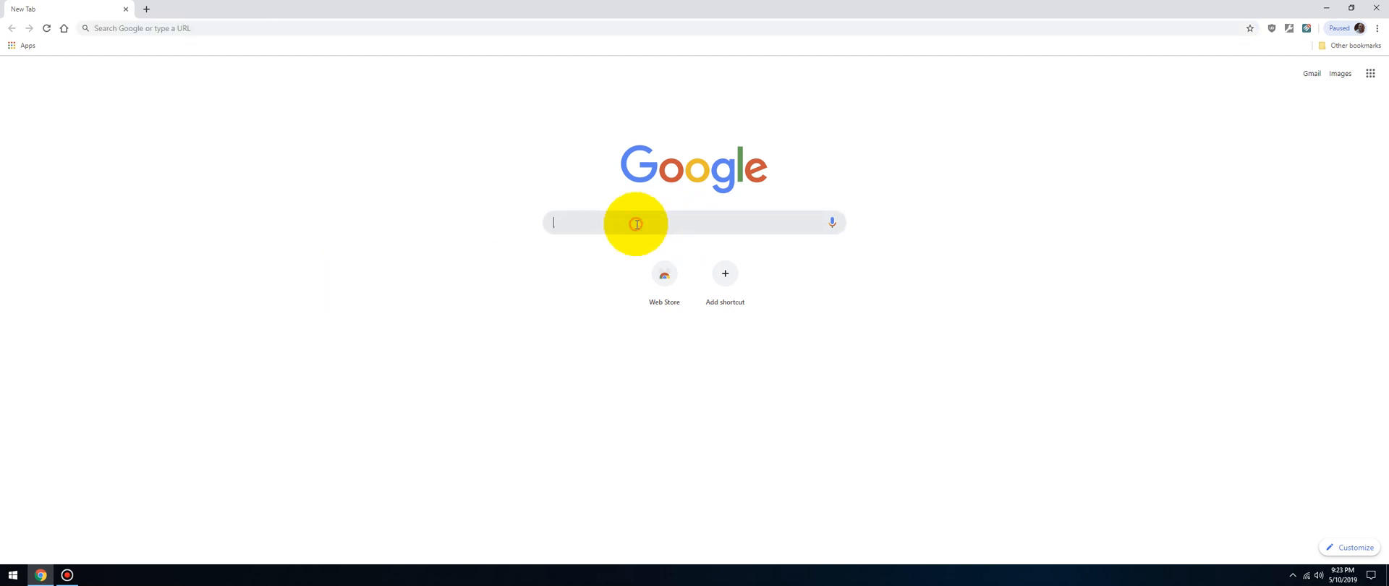
text(eibi database)
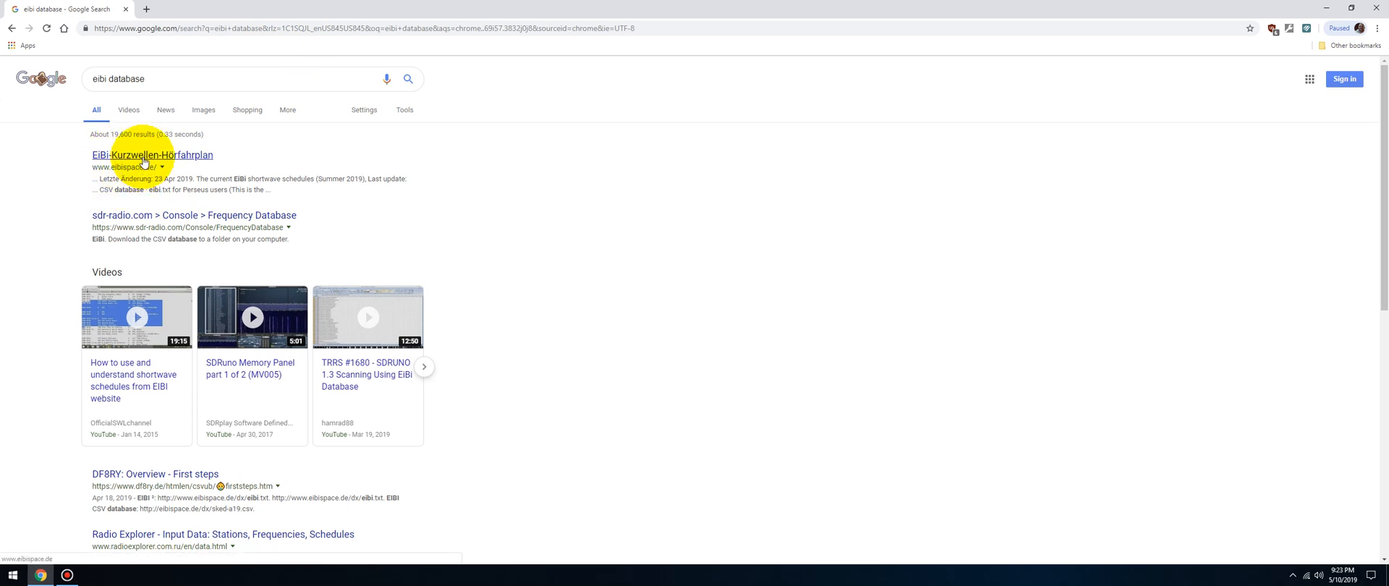
Step: Visit eibispace.de and download the EiBi CSV station database
click(152, 154)
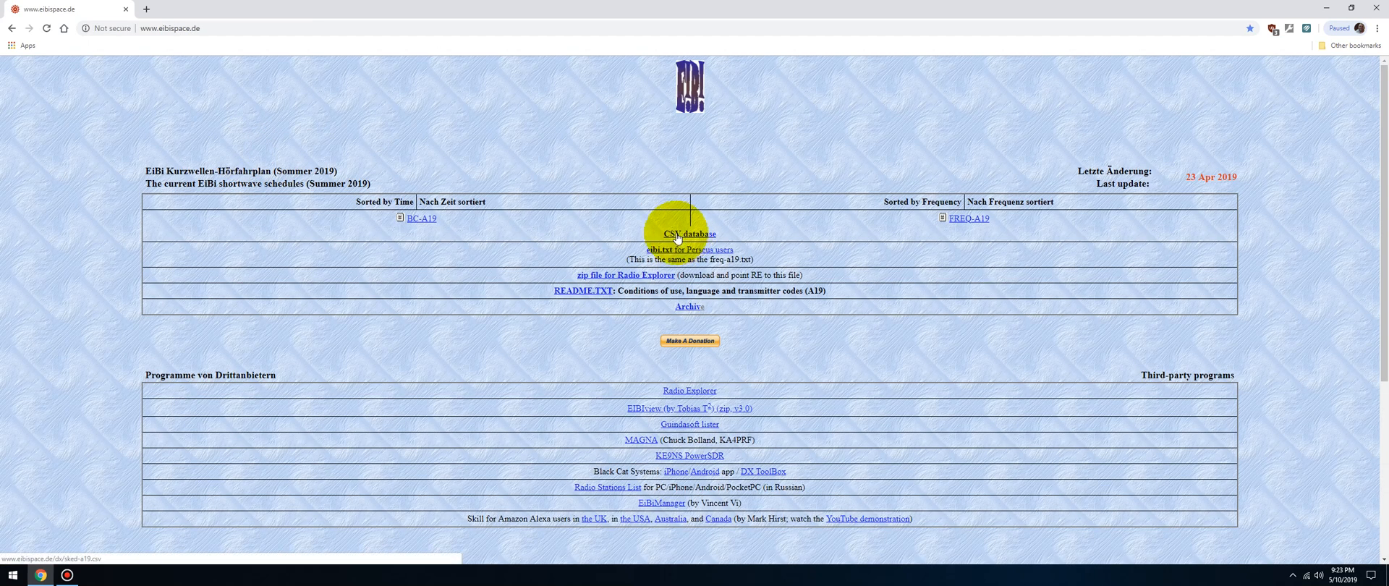
mouse_move(453, 238)
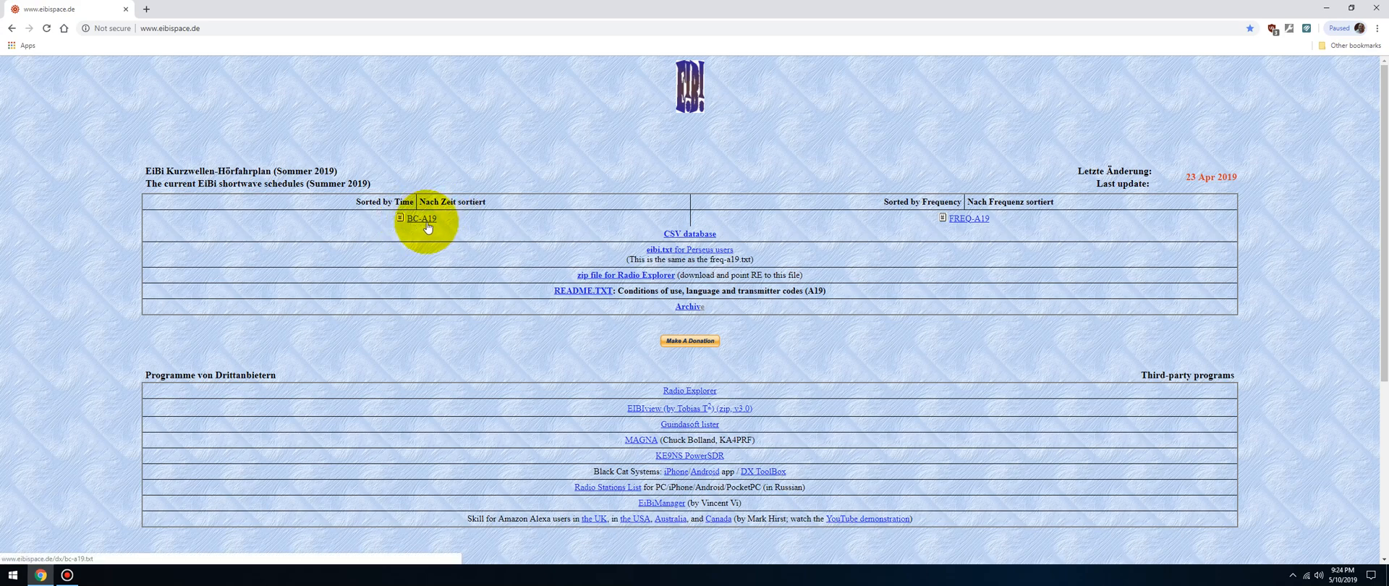
mouse_move(683, 237)
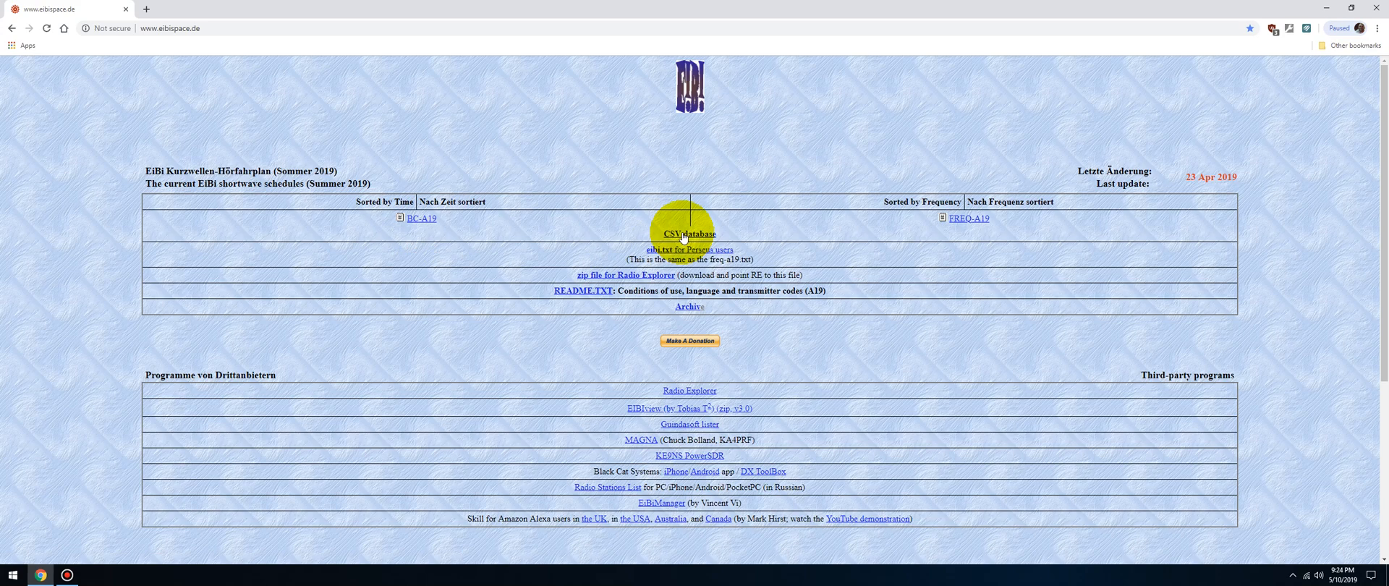
click(688, 234)
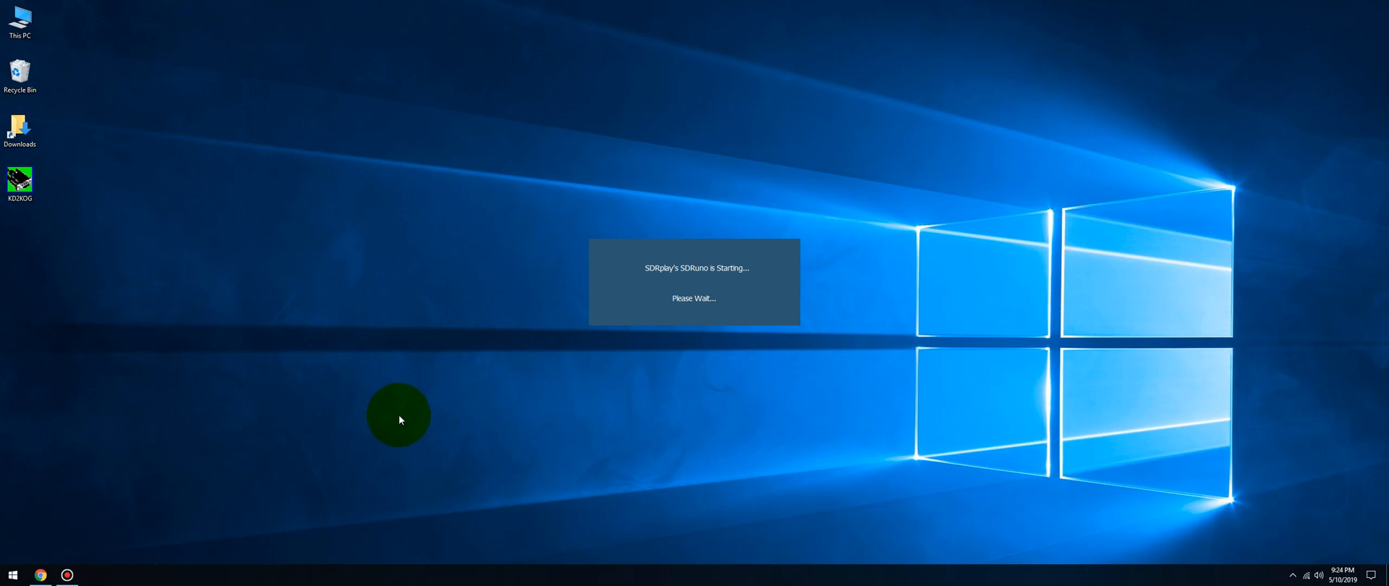
mouse_move(221, 374)
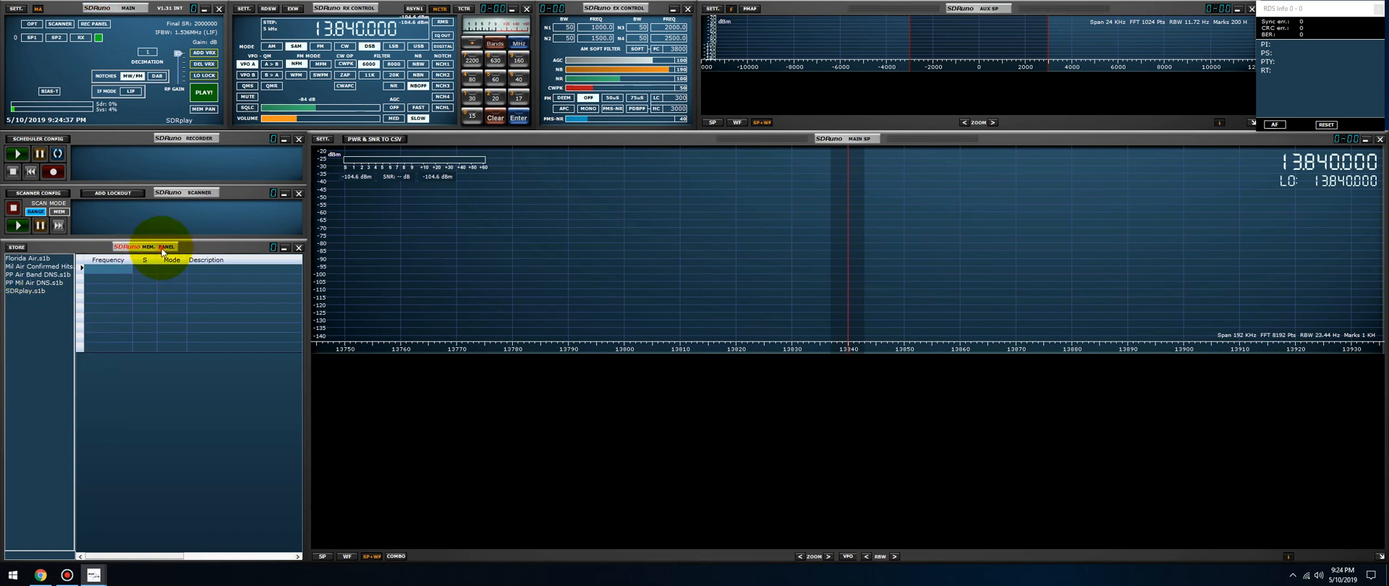
Step: Float and enlarge the memory panel, then create and load a new empty bank named Eibi.s1b
drag(146, 247, 677, 190)
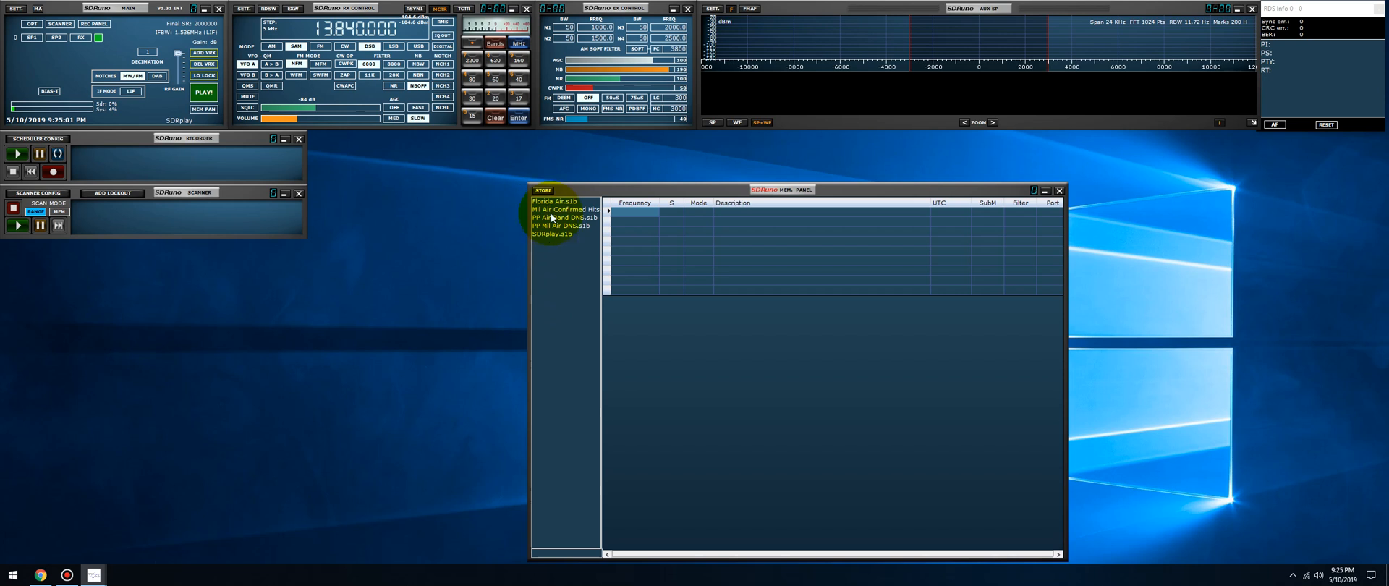
right_click(554, 217)
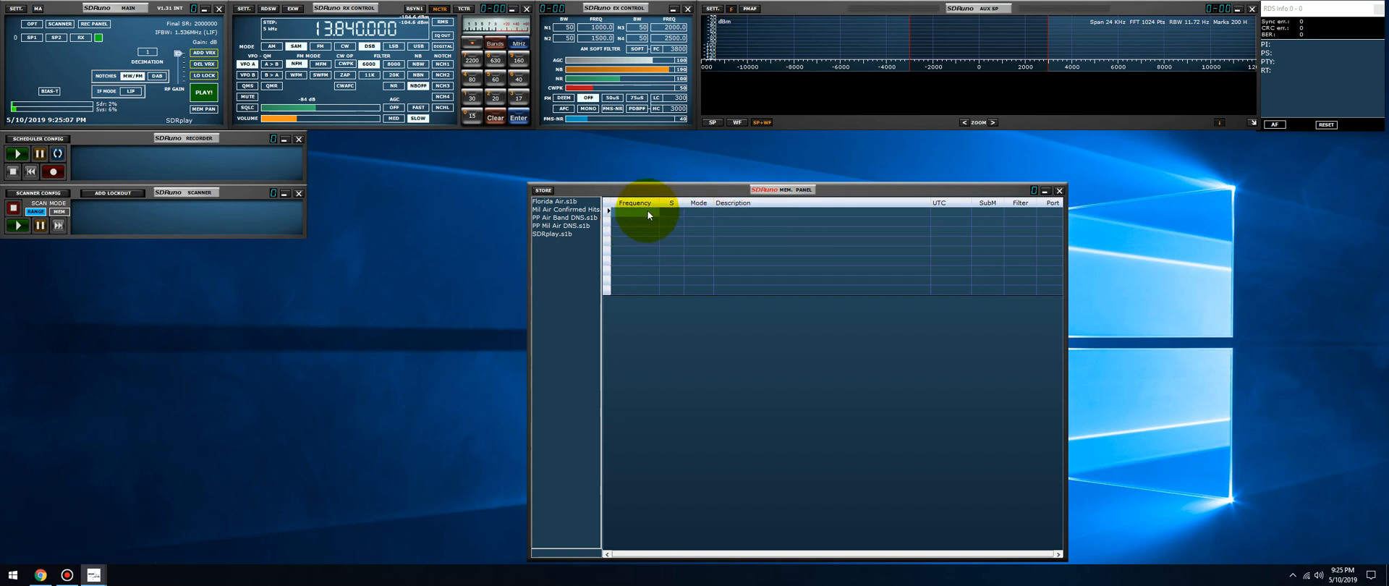
mouse_move(638, 269)
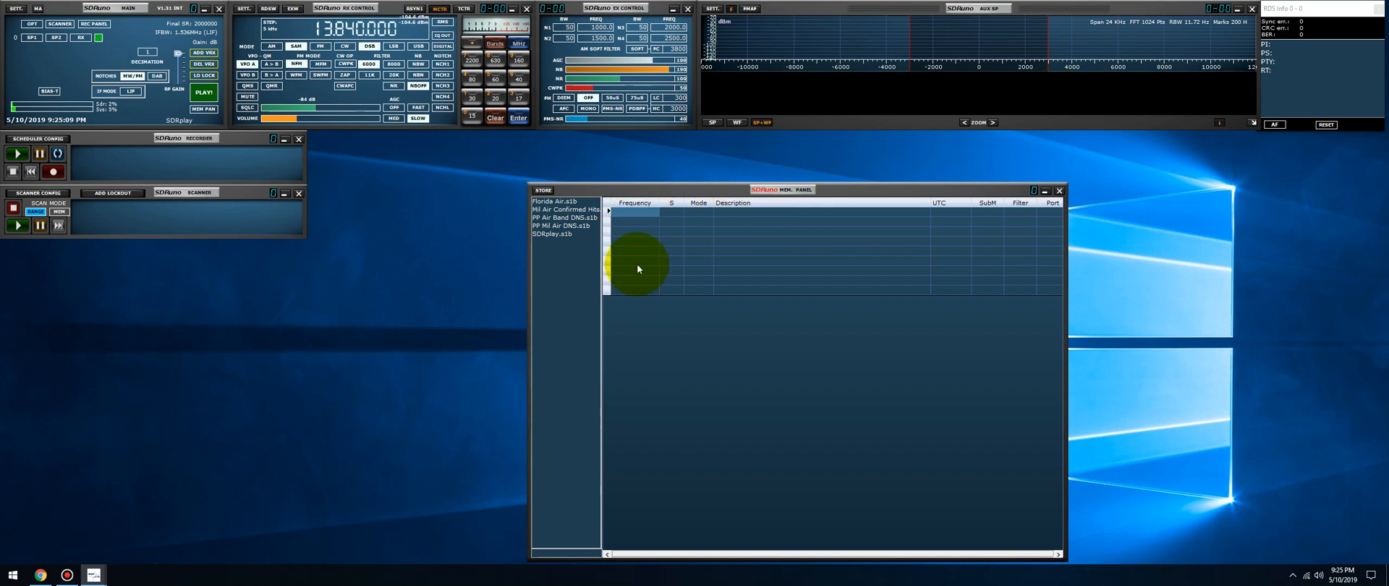
mouse_move(550, 248)
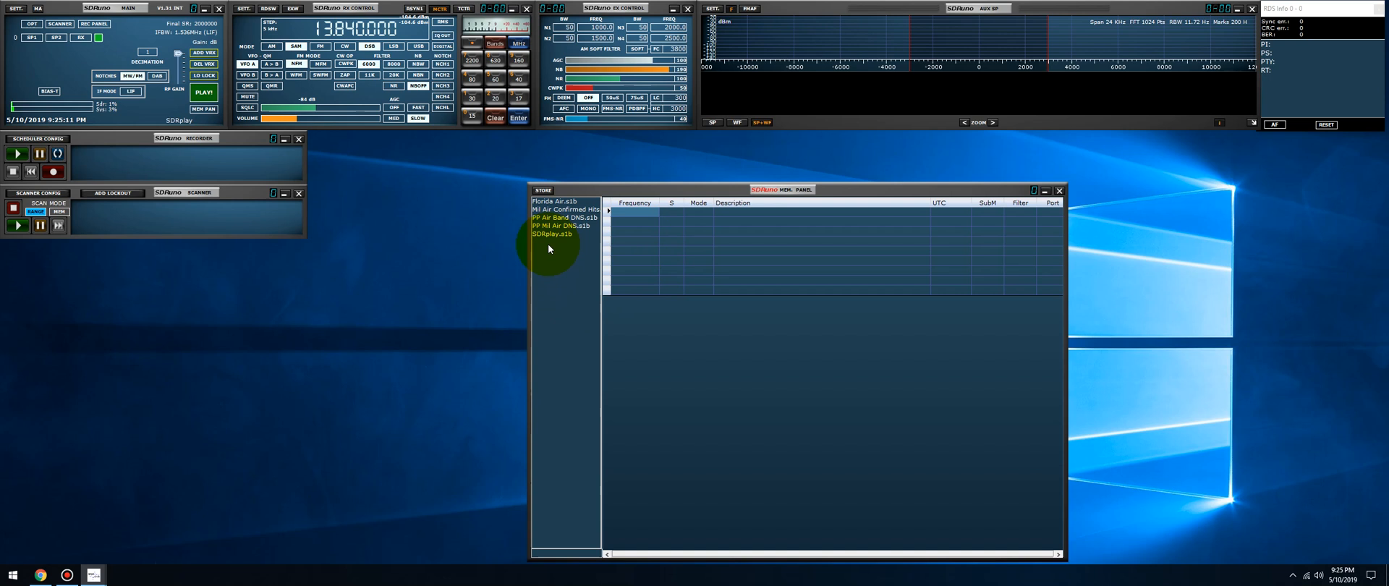
right_click(550, 248)
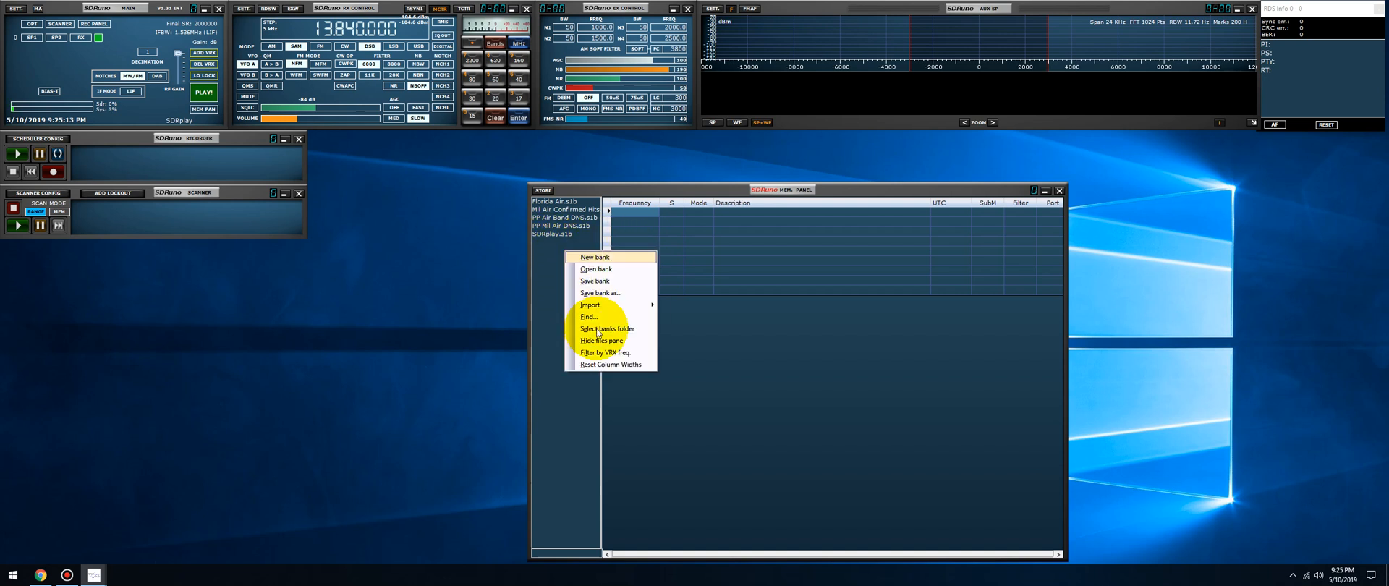
click(599, 292)
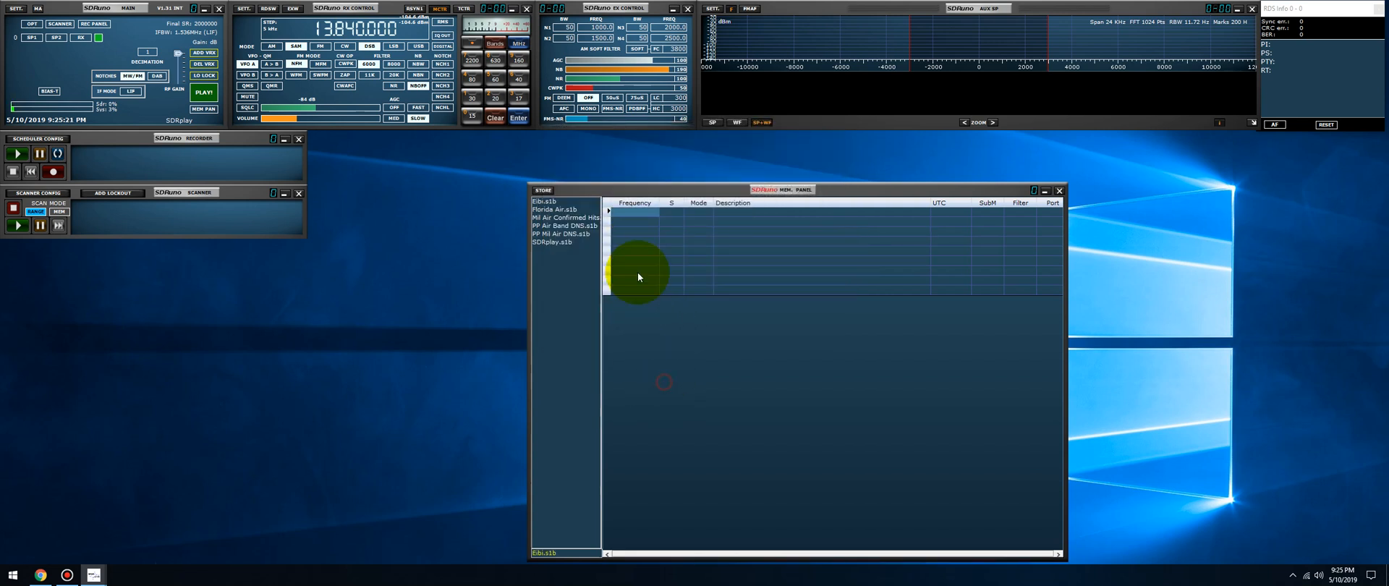
click(542, 201)
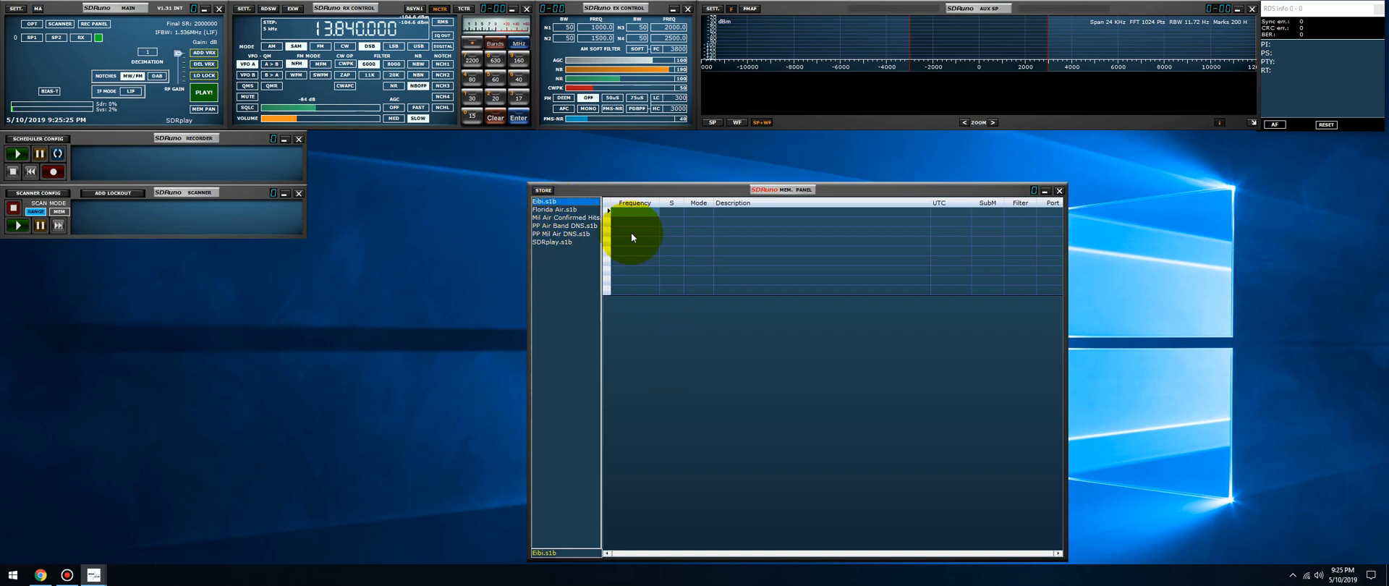
mouse_move(687, 256)
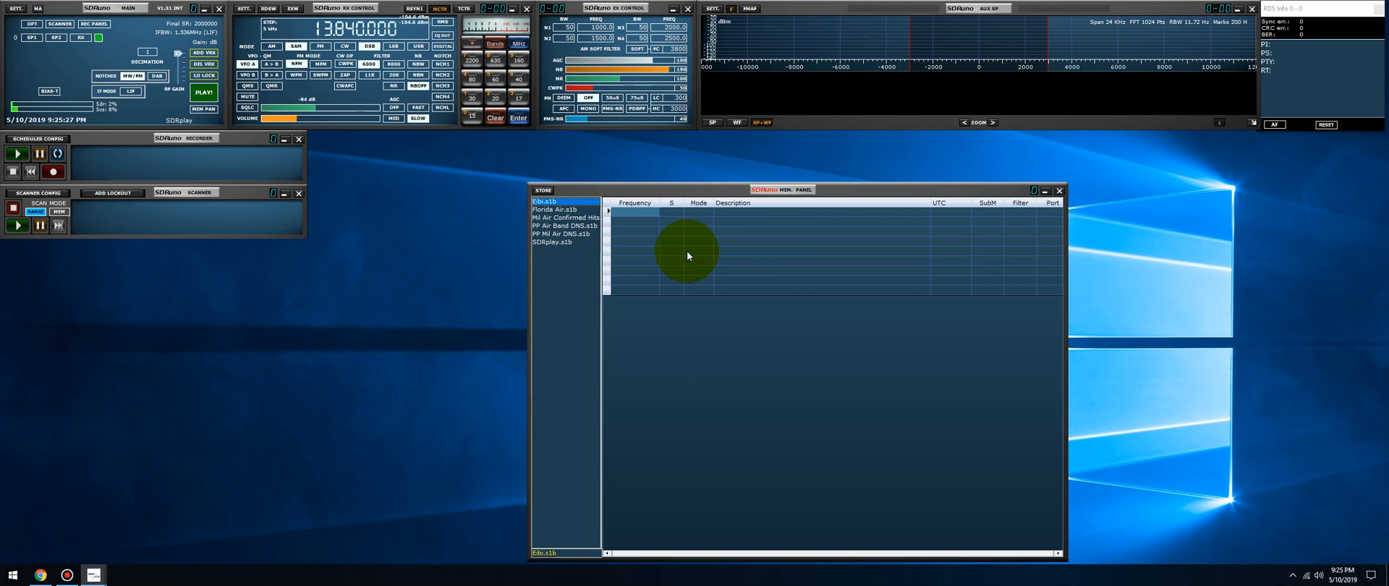
Step: Import the EiBi CSV from This PC > Downloads into the Eibi memory bank
right_click(686, 252)
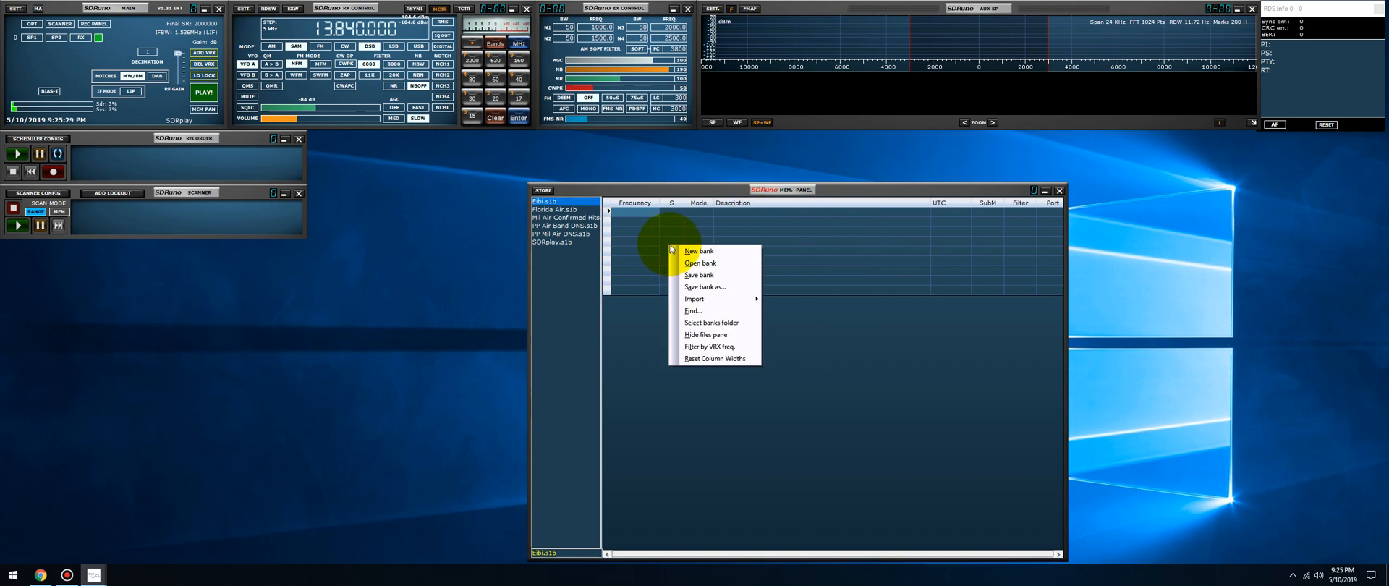
mouse_move(694, 298)
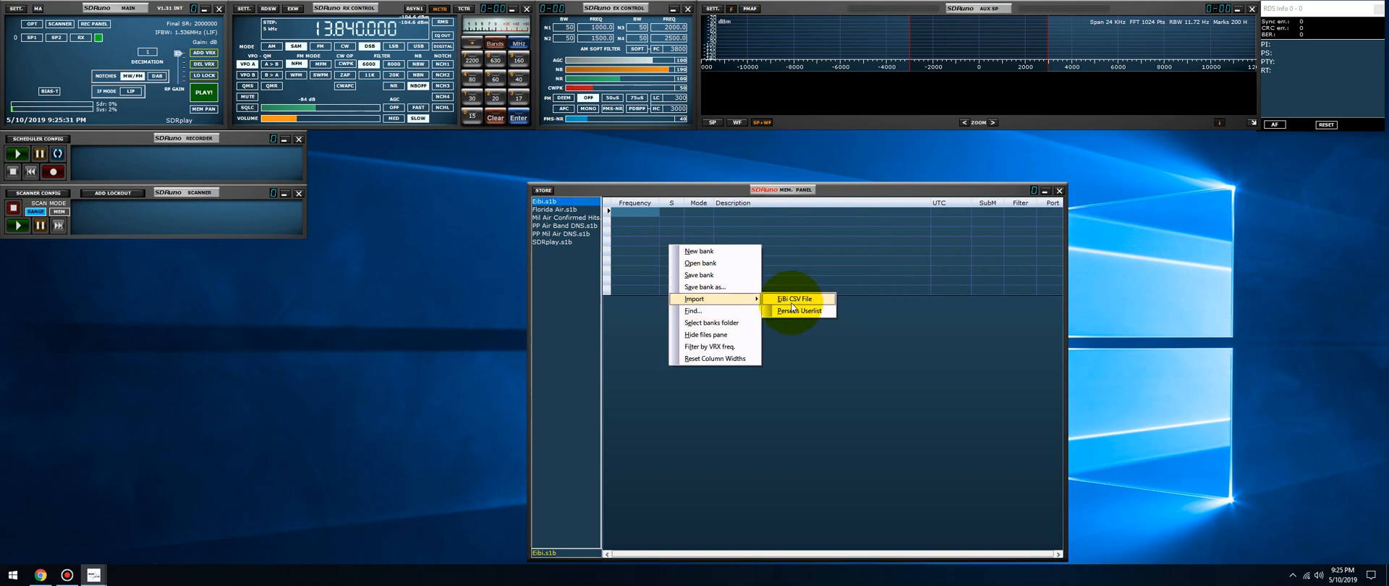
click(794, 299)
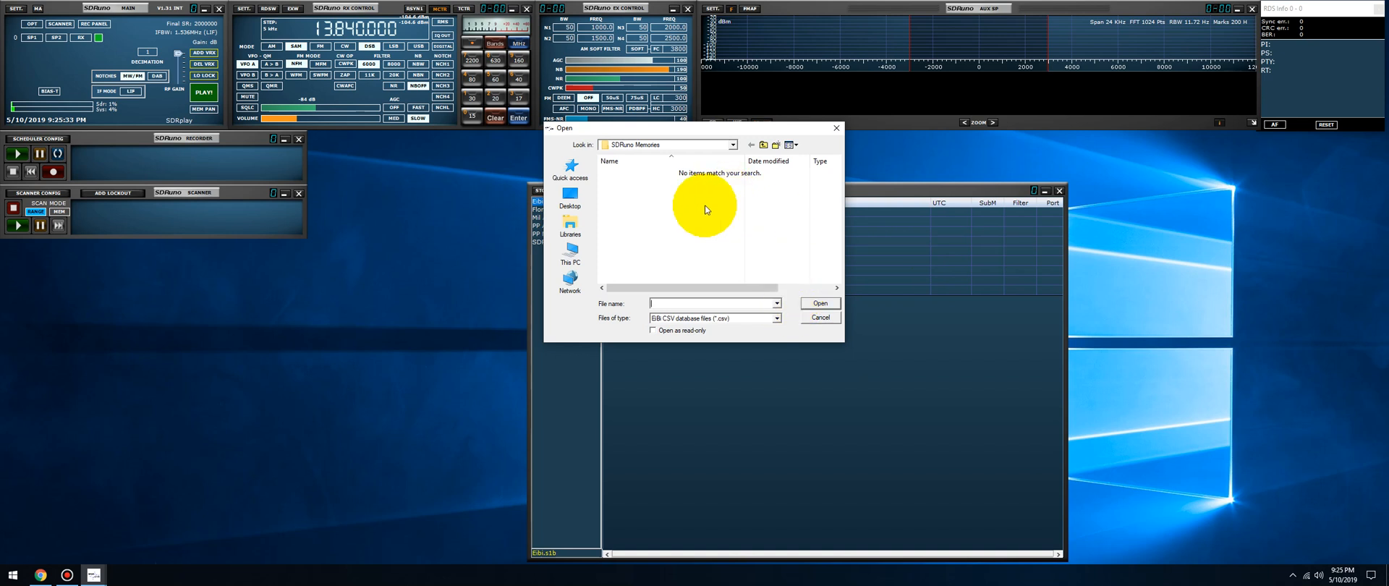
mouse_move(566, 235)
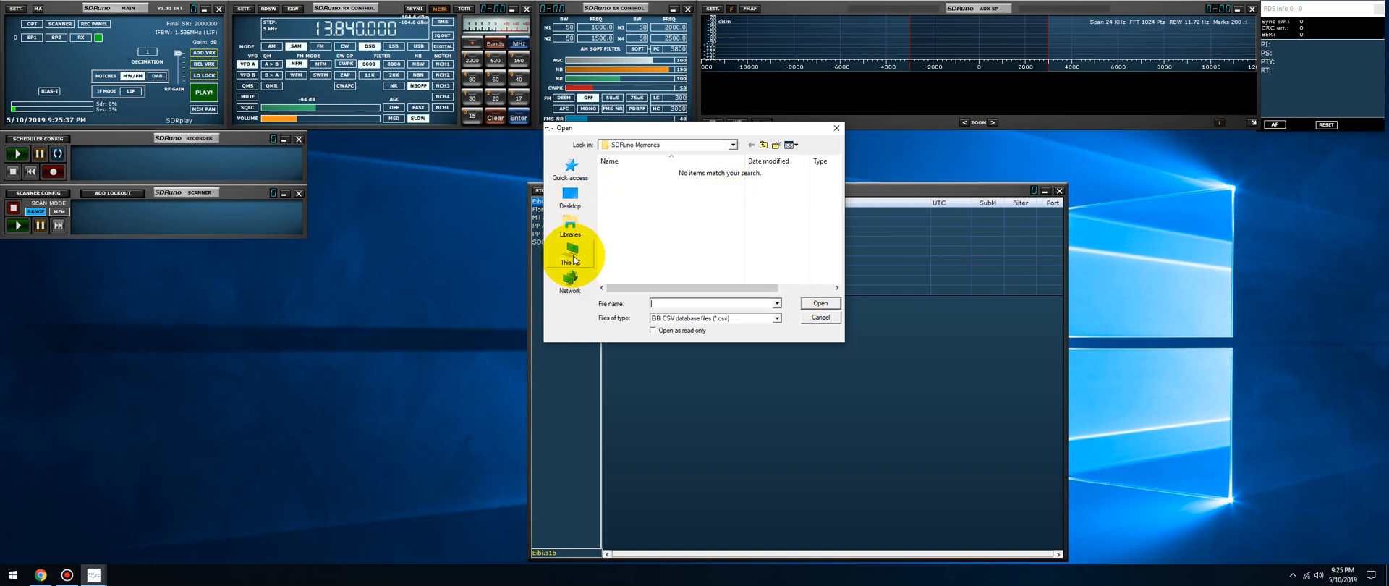
click(570, 256)
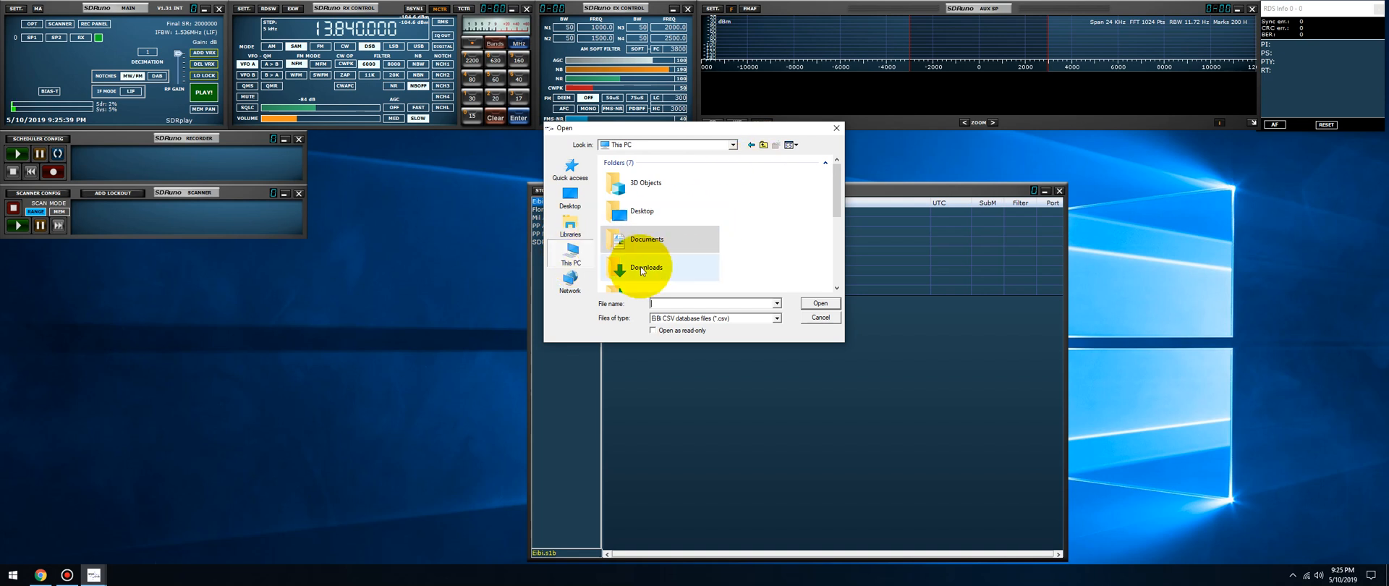
double_click(645, 268)
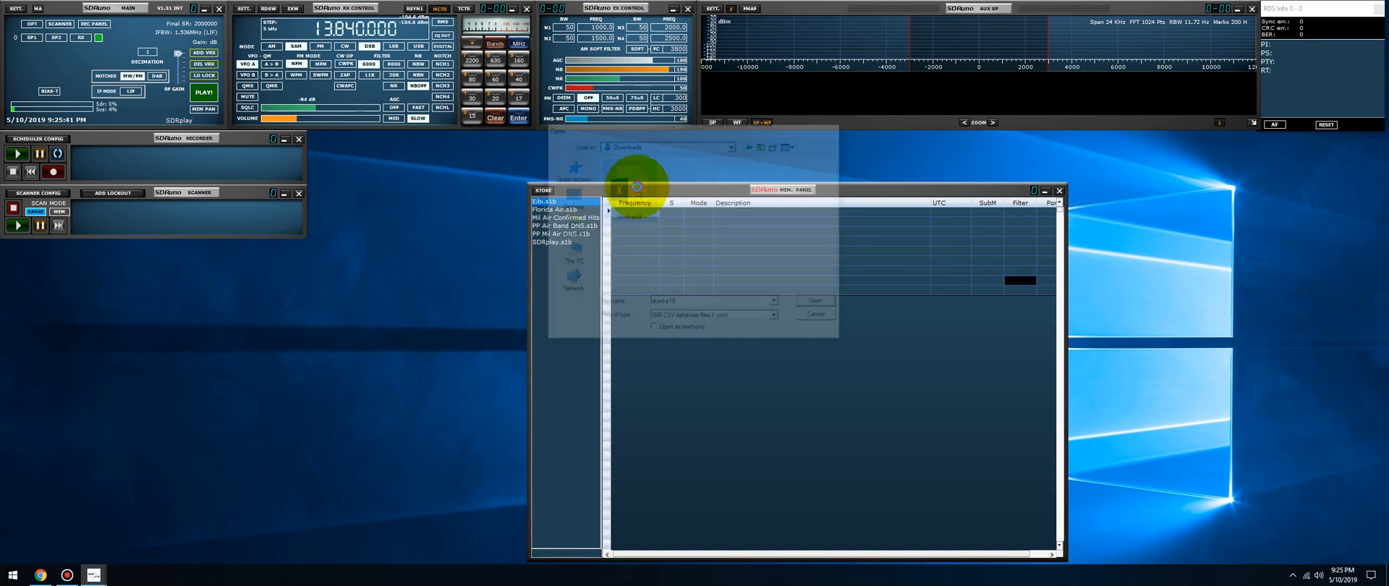
click(814, 299)
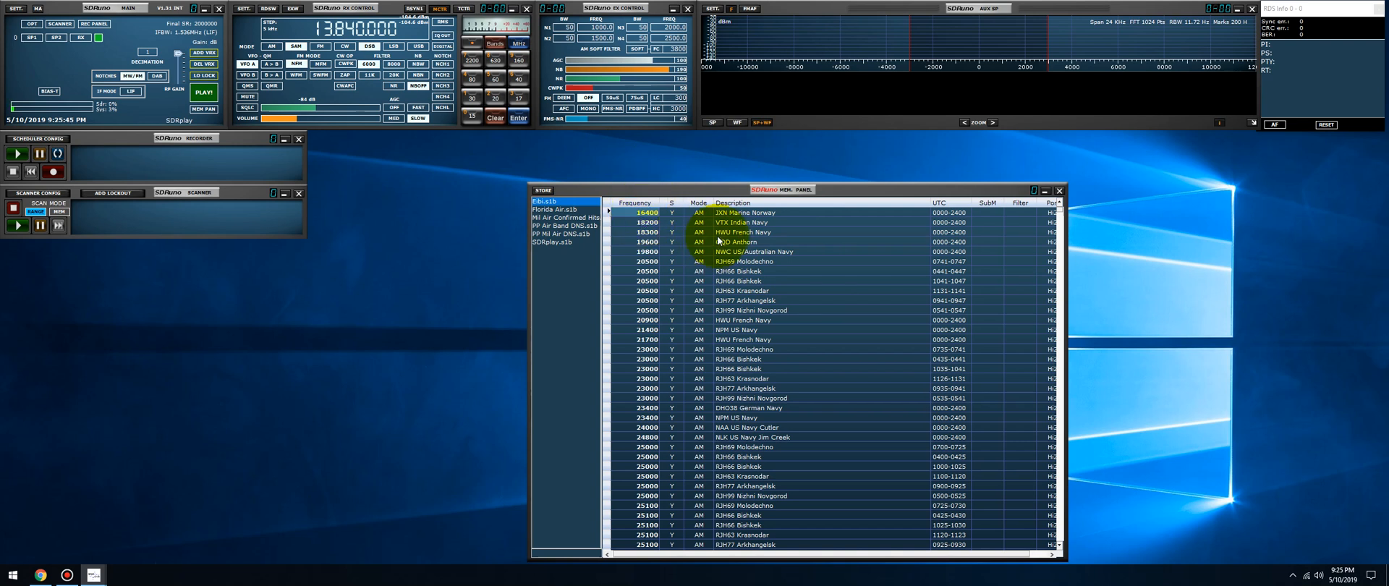
Step: Save the imported stations over Eibi.s1b in the Memories folder and close SDRuno to restart
right_click(718, 242)
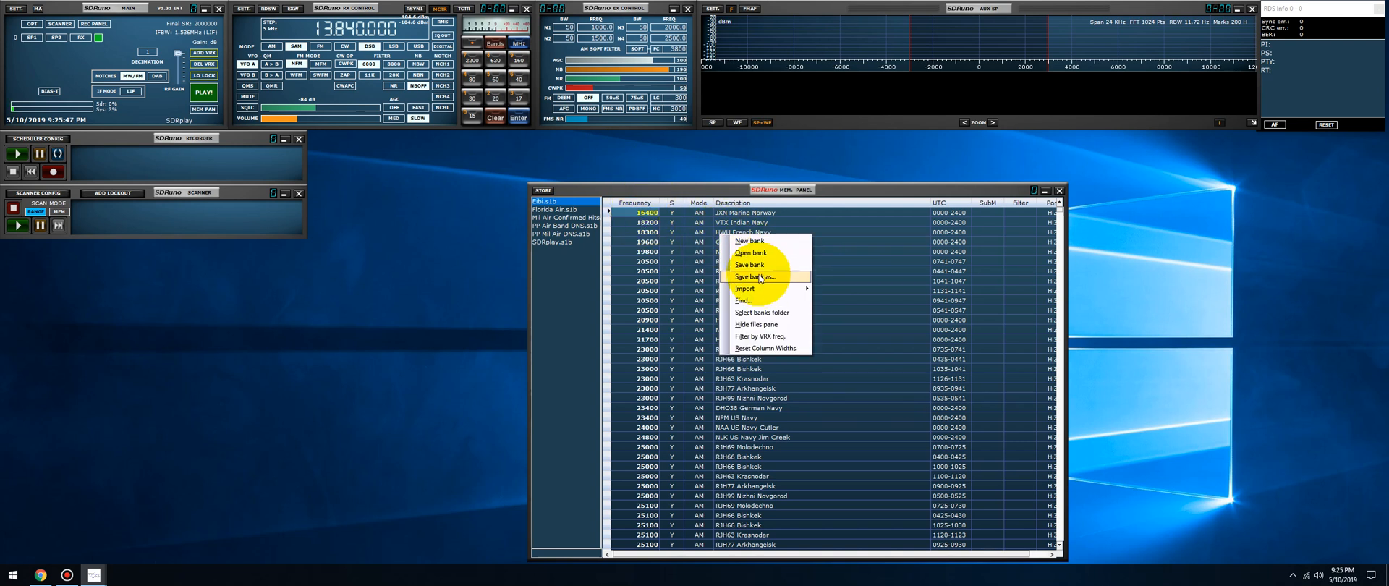
click(755, 277)
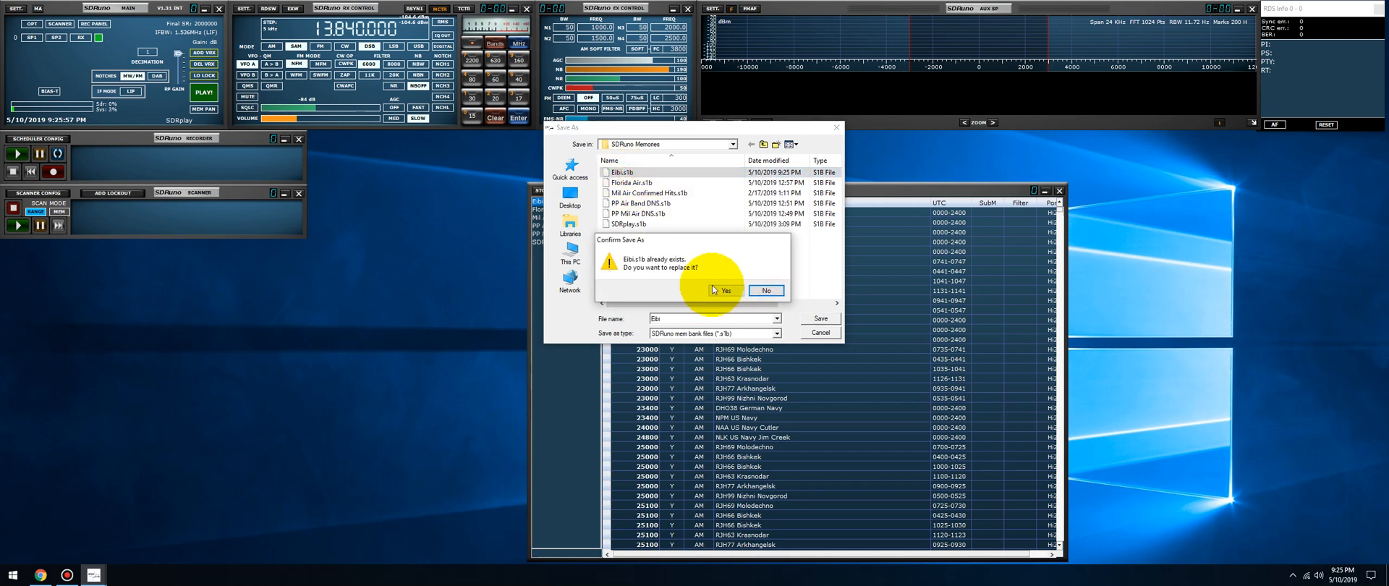
click(723, 291)
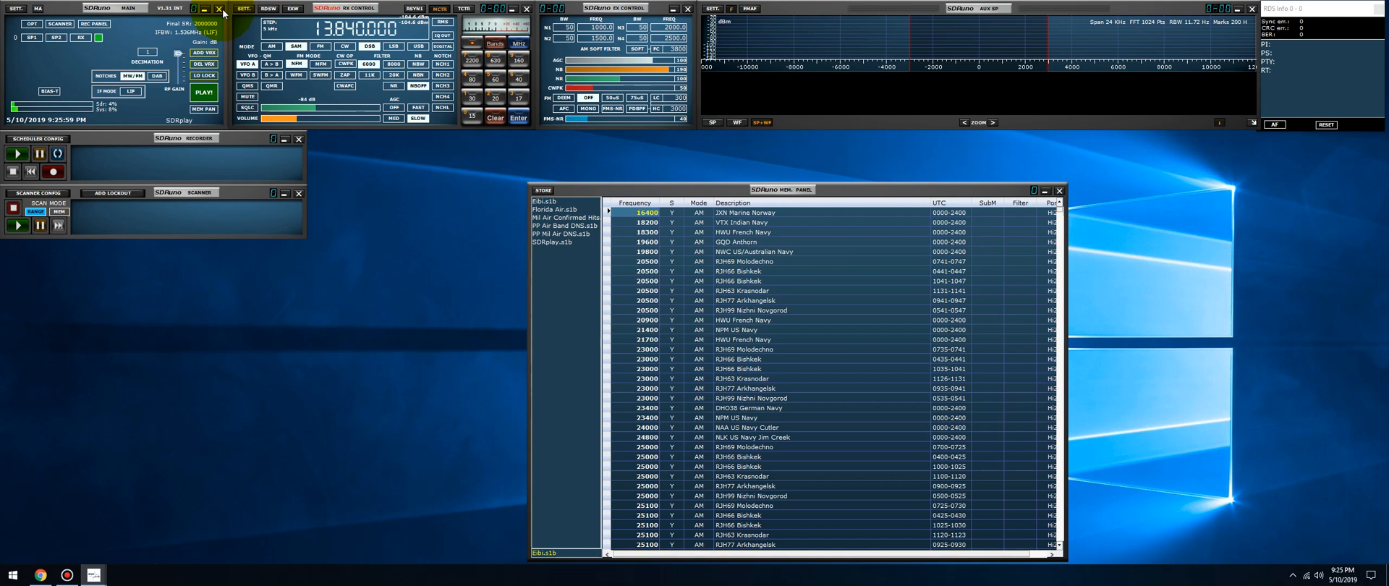
click(218, 8)
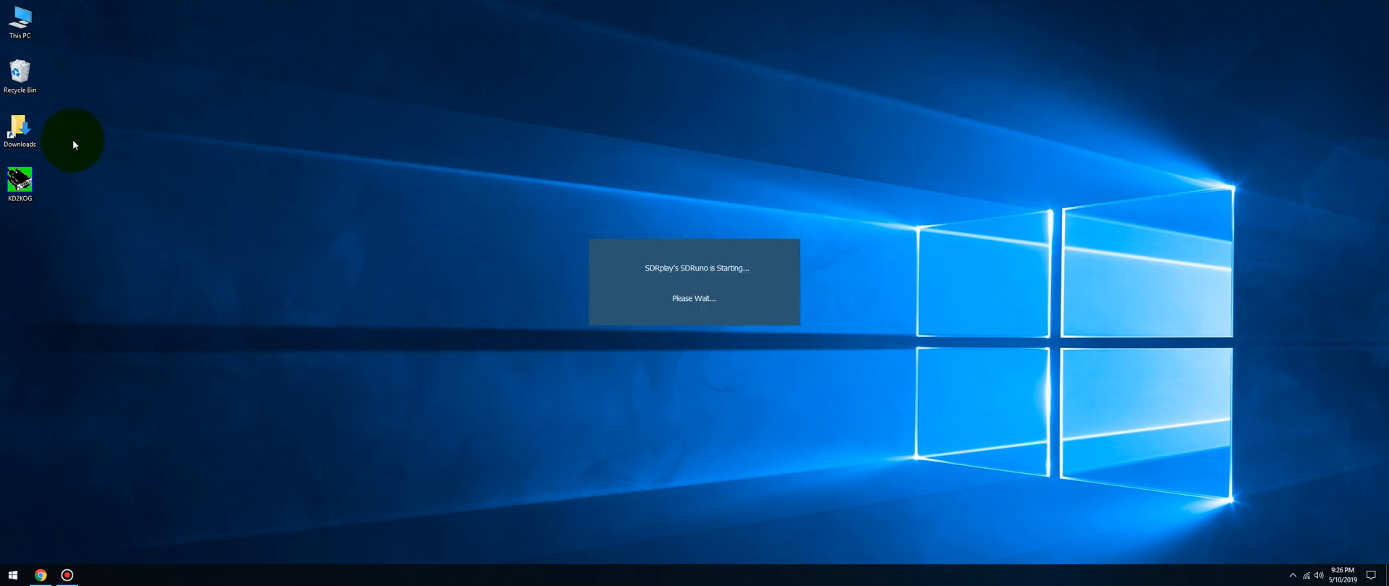
mouse_move(75, 149)
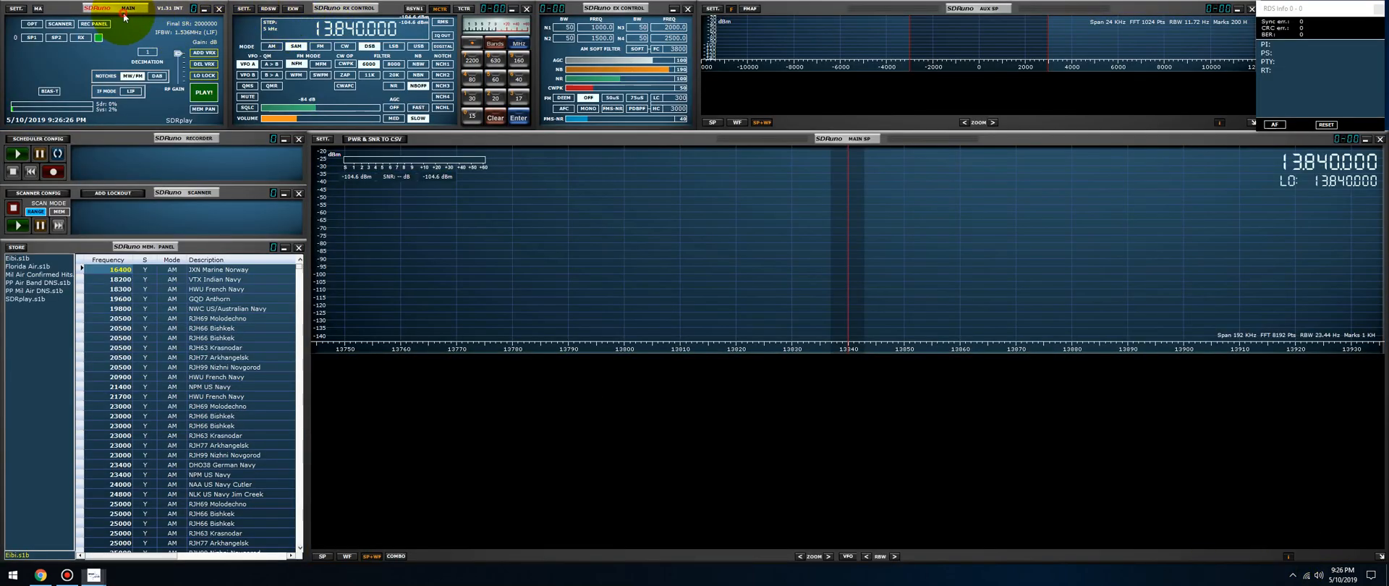
Step: Start the receiver with live spectrum and retune from about 13390 kHz down to 9420 kHz
click(603, 218)
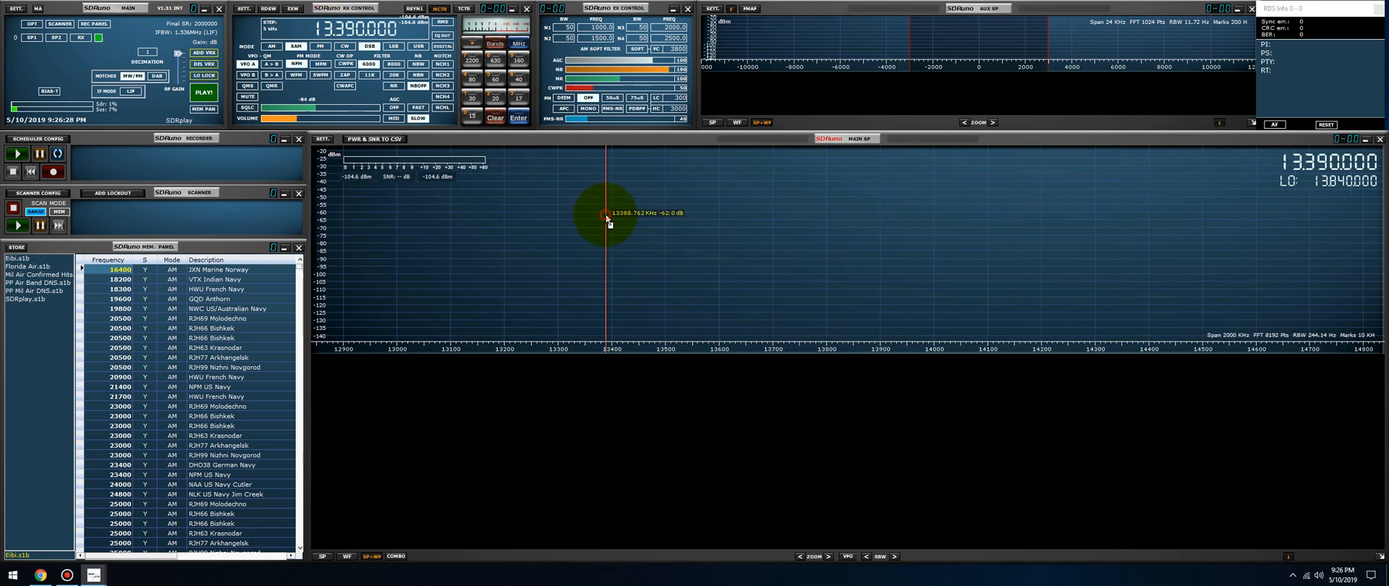
click(203, 93)
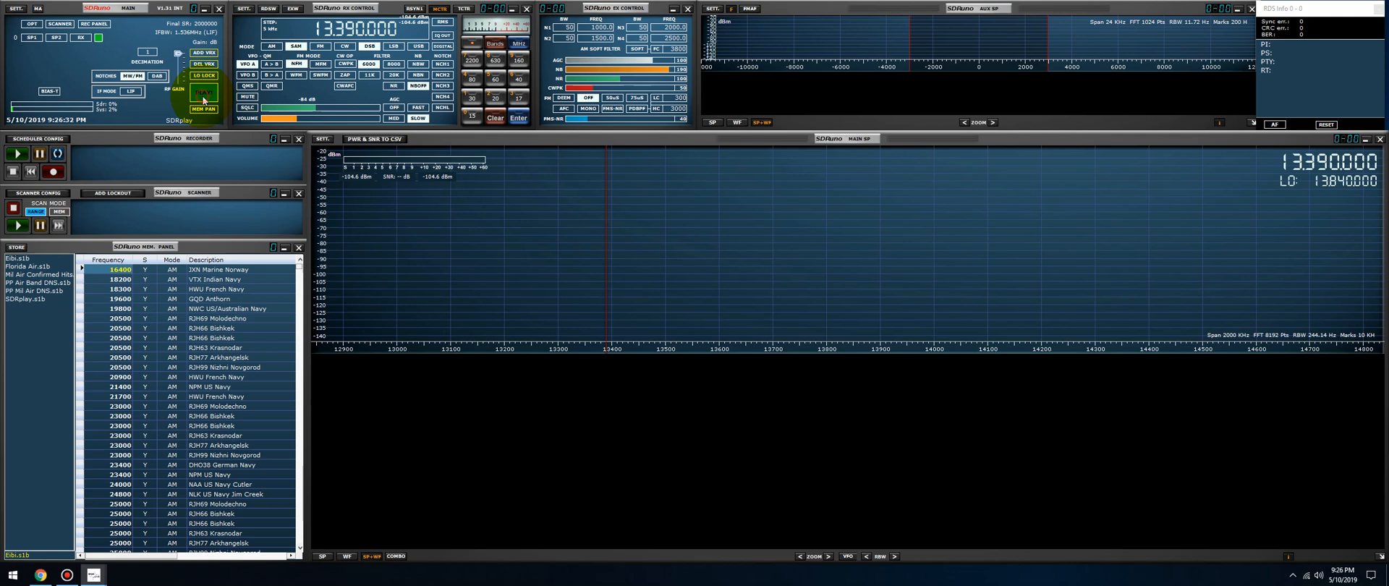
click(202, 92)
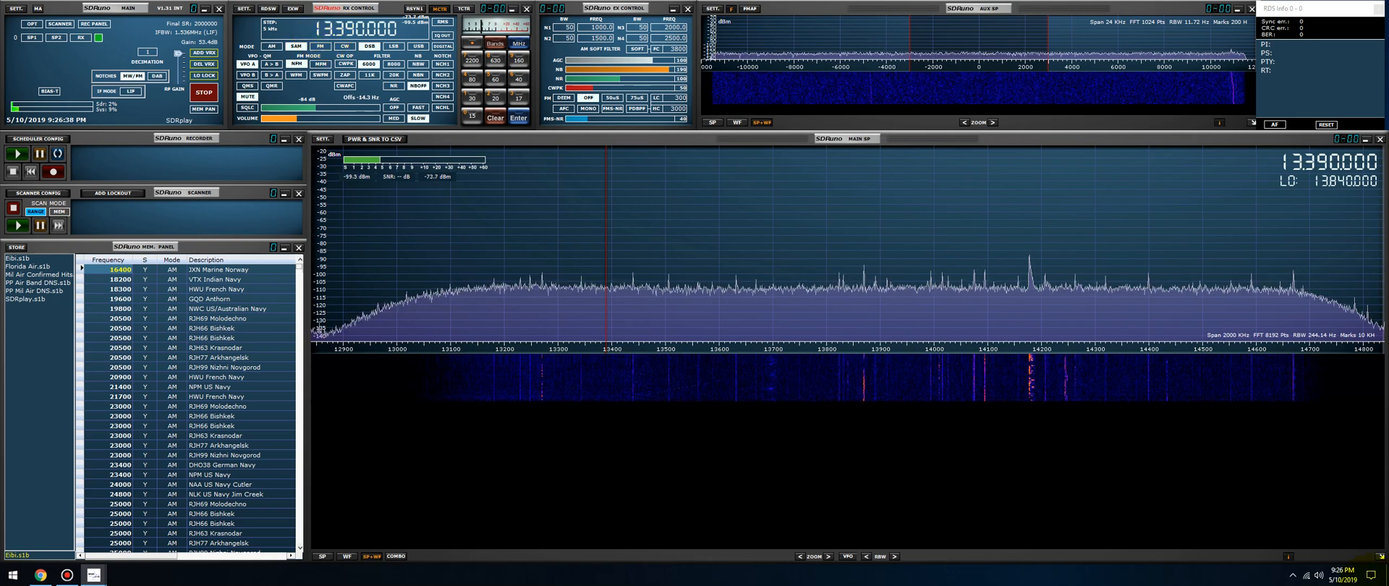
click(297, 44)
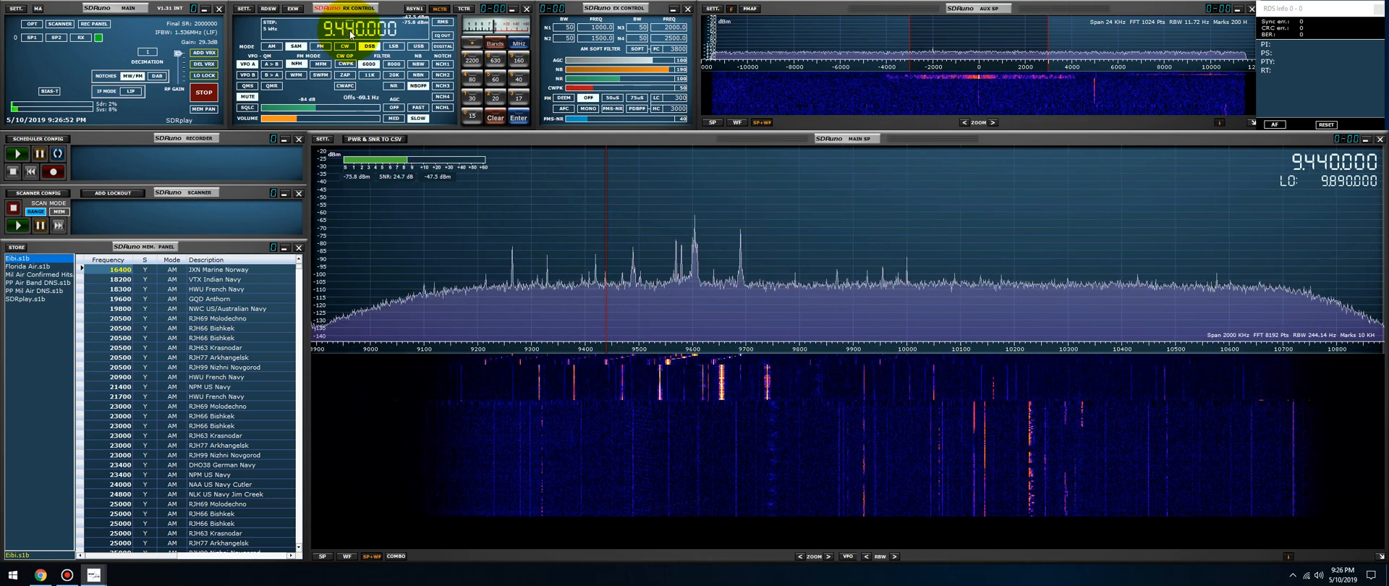
click(400, 315)
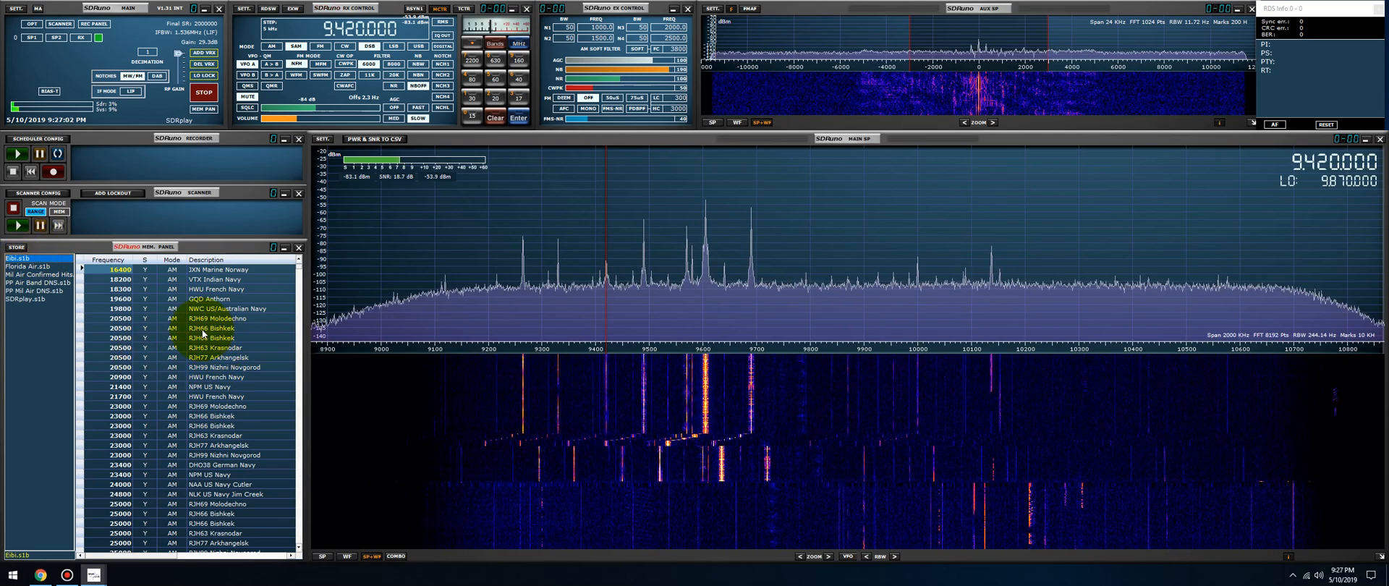
Step: Enable Filter by VRX freq. so the bank lists only stations on the tuned 10,000 kHz
right_click(204, 336)
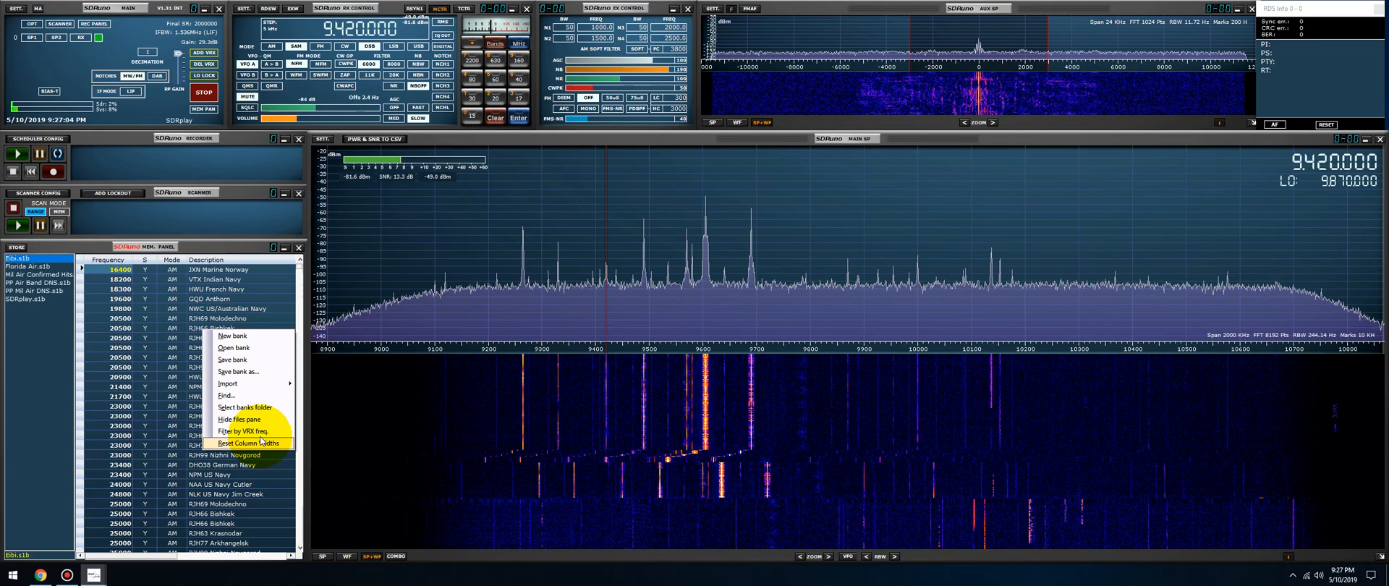
click(249, 442)
text(S)
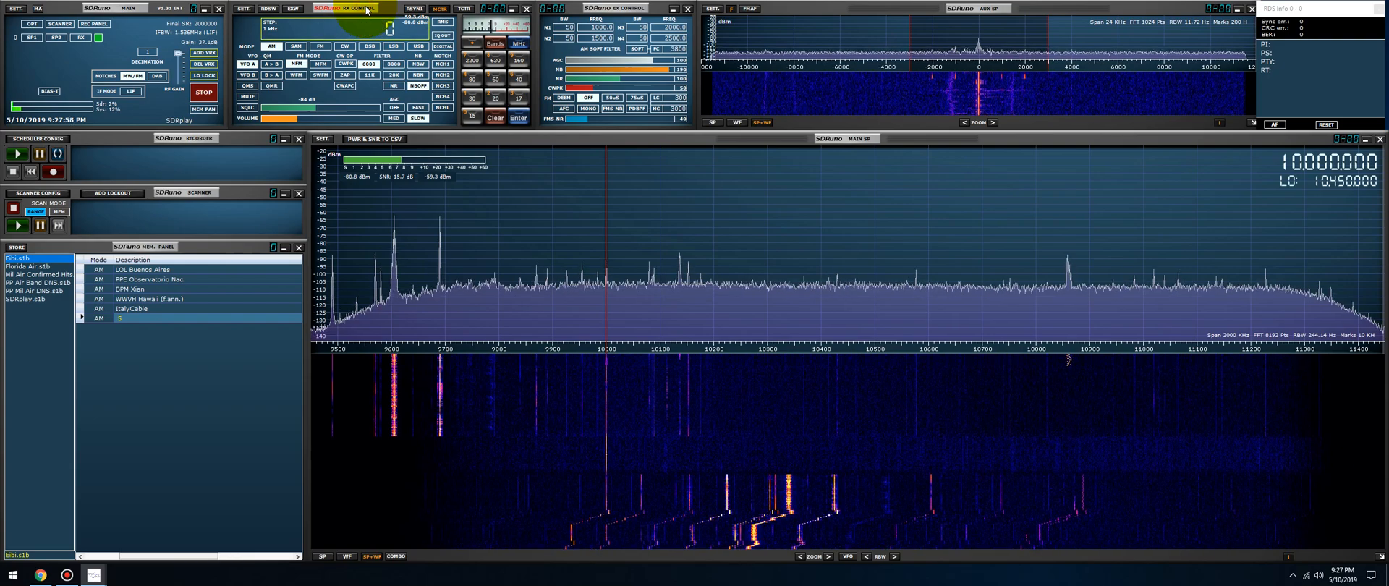
Step: Enter 5000 kHz in the RX display, then retune via the spectrum to 5850 kHz
double_click(125, 298)
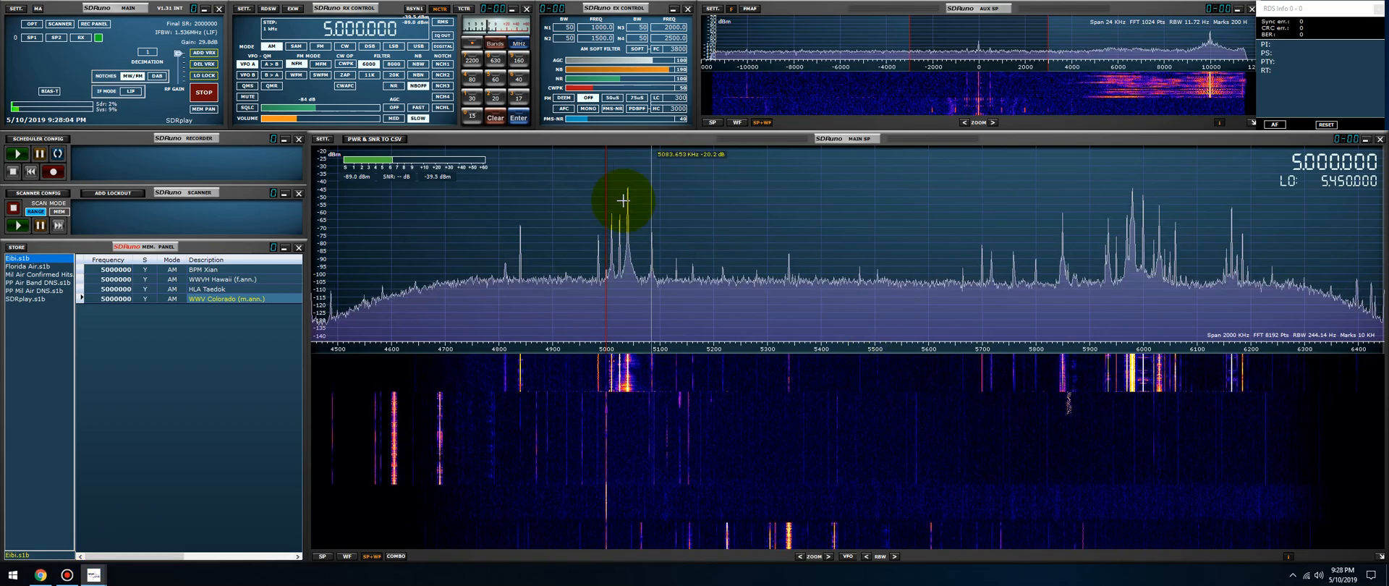
click(622, 208)
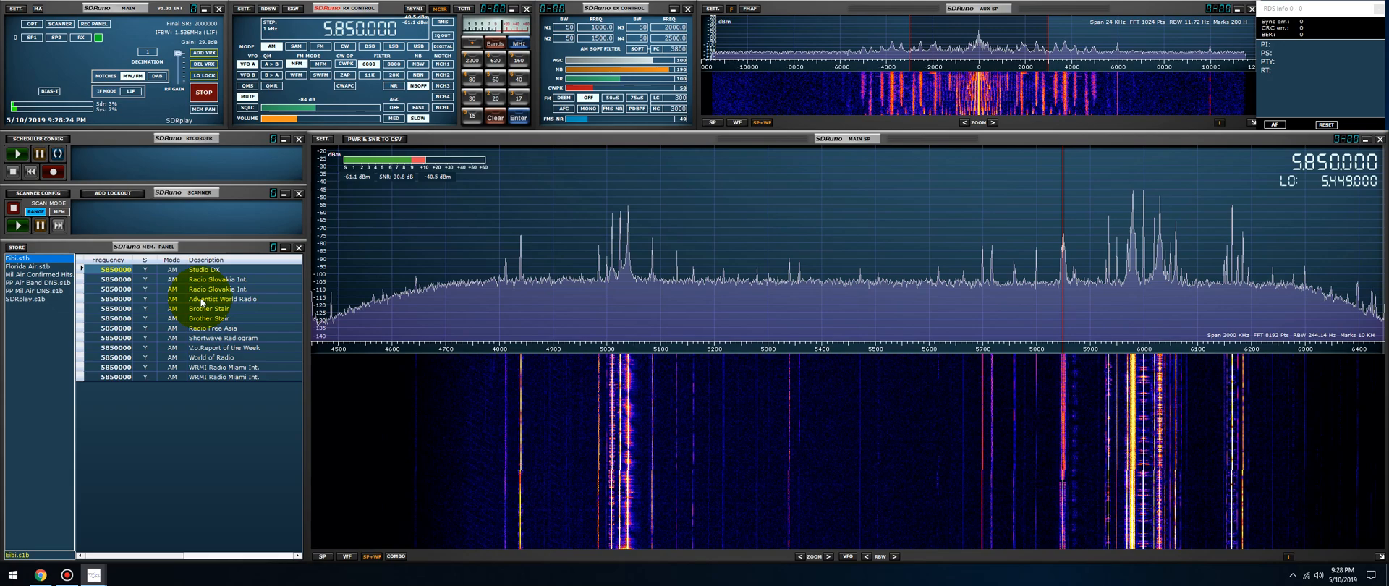
Step: Turn off Filter by VRX freq. so the whole Eibi bank is listed again
right_click(204, 308)
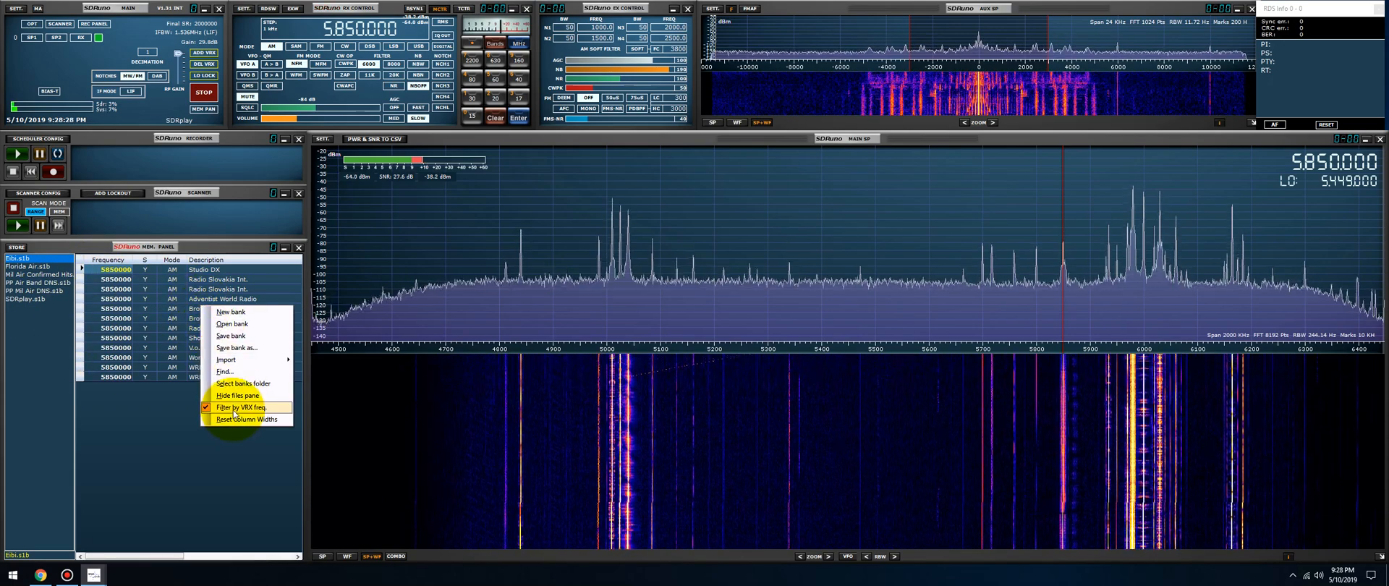
click(246, 407)
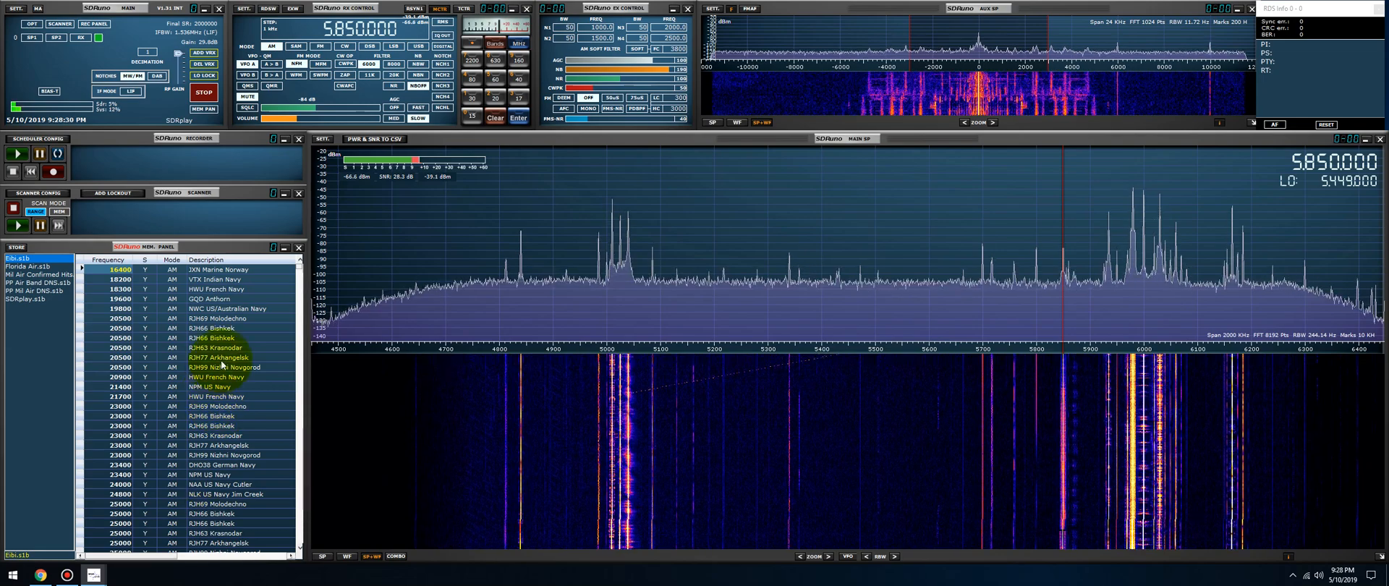